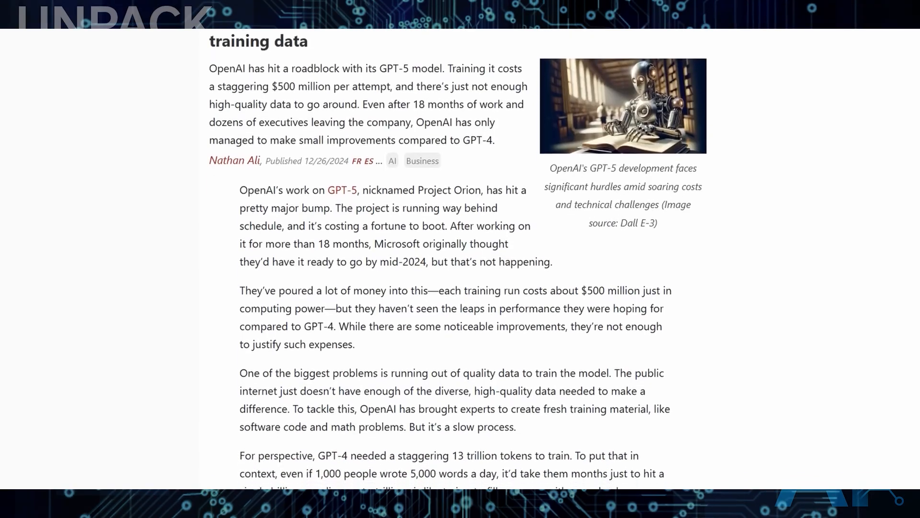
scroll(down, 3)
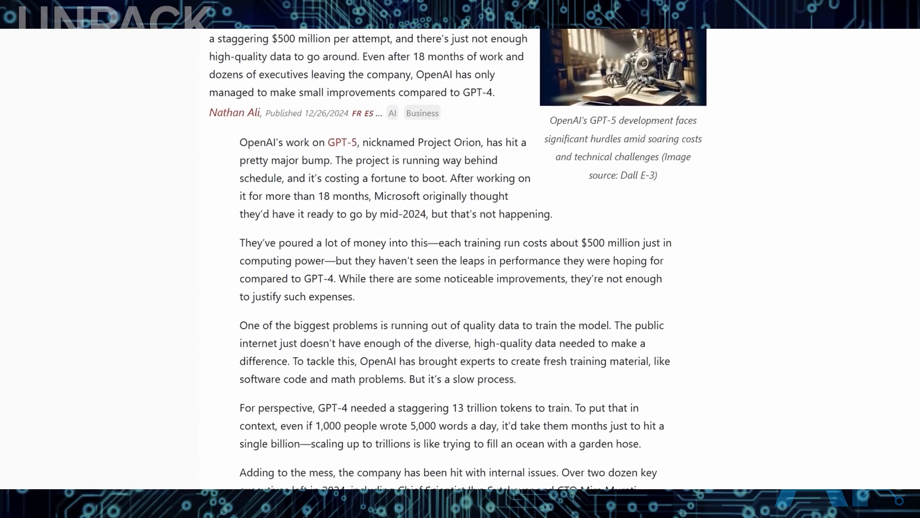
scroll(down, 3)
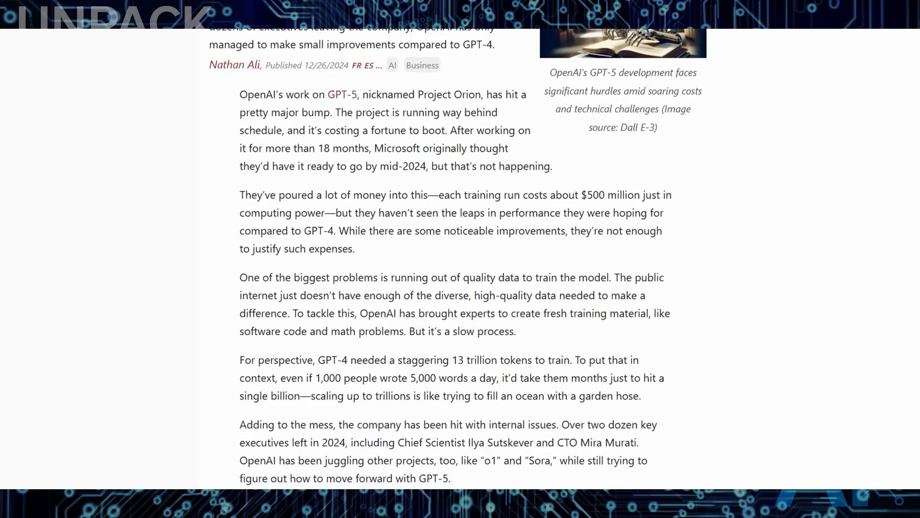
scroll(down, 3)
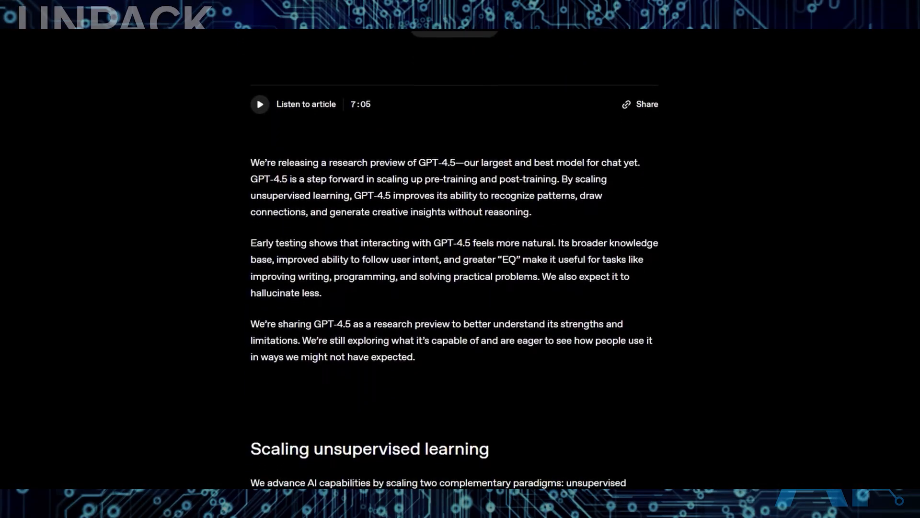
scroll(down, 3)
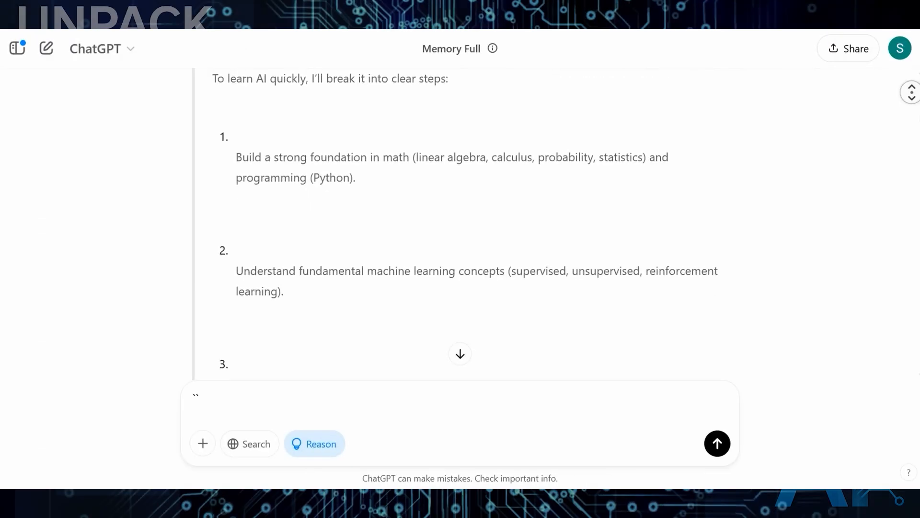
scroll(down, 3)
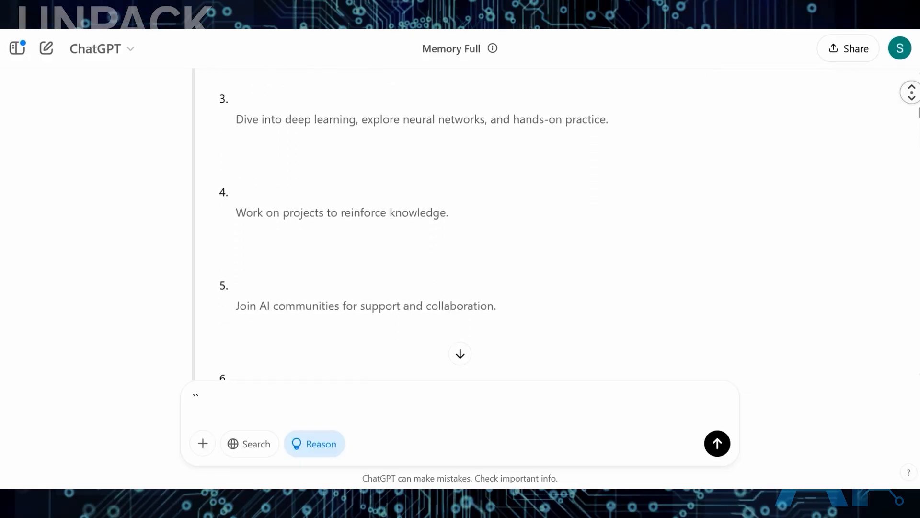